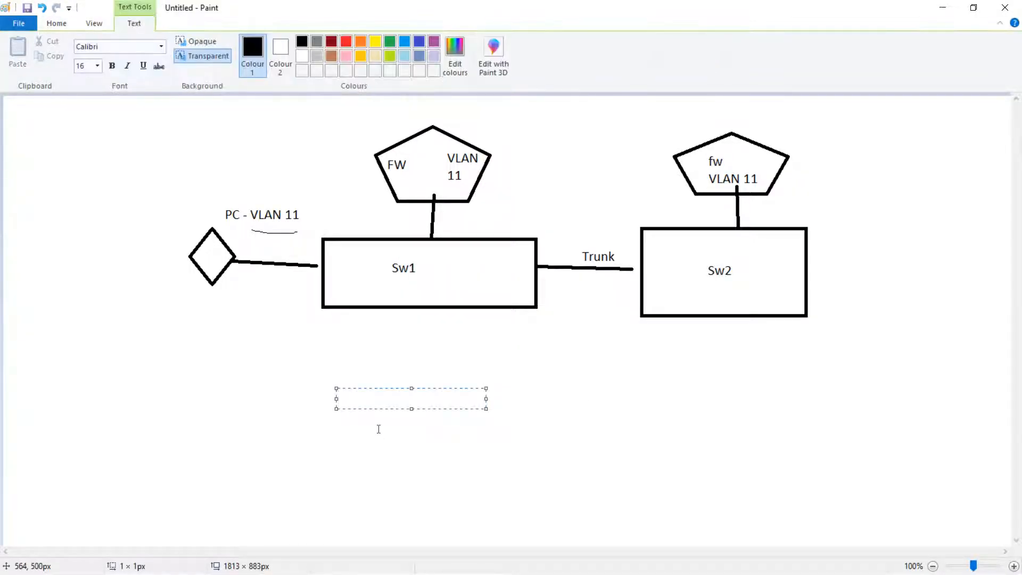
Add a text block listing Source IP - 10.1.11.0/24, Dest Ip - 8.8.8.8/32 and port - 53
type("Source IP")
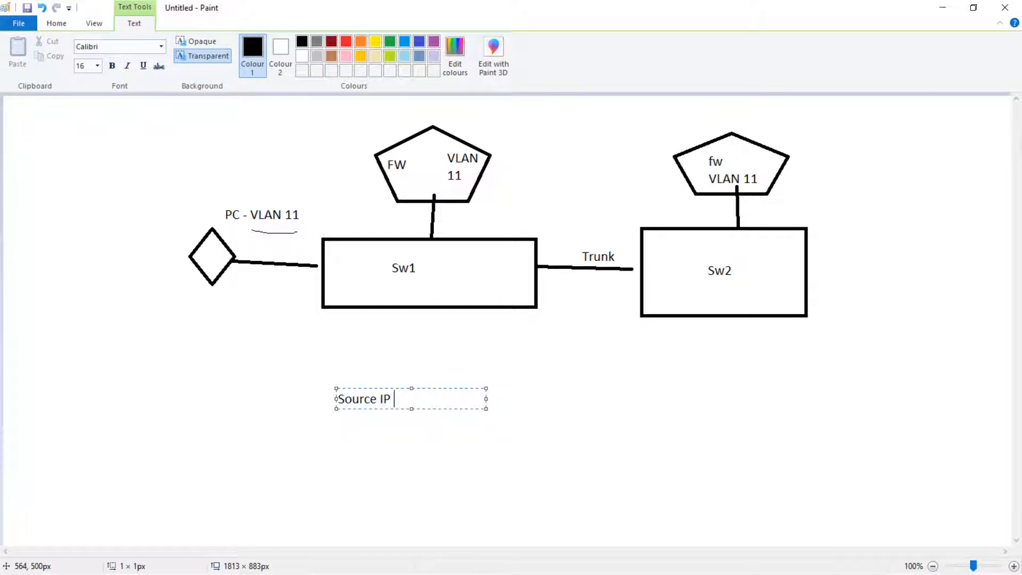
type("- 10.1.11.0/24")
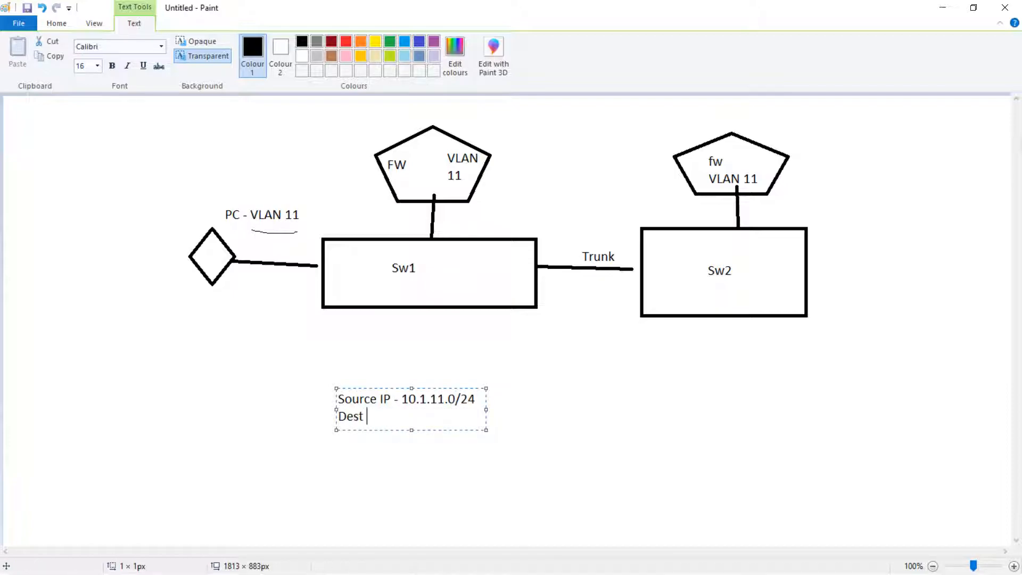
type("Ip -")
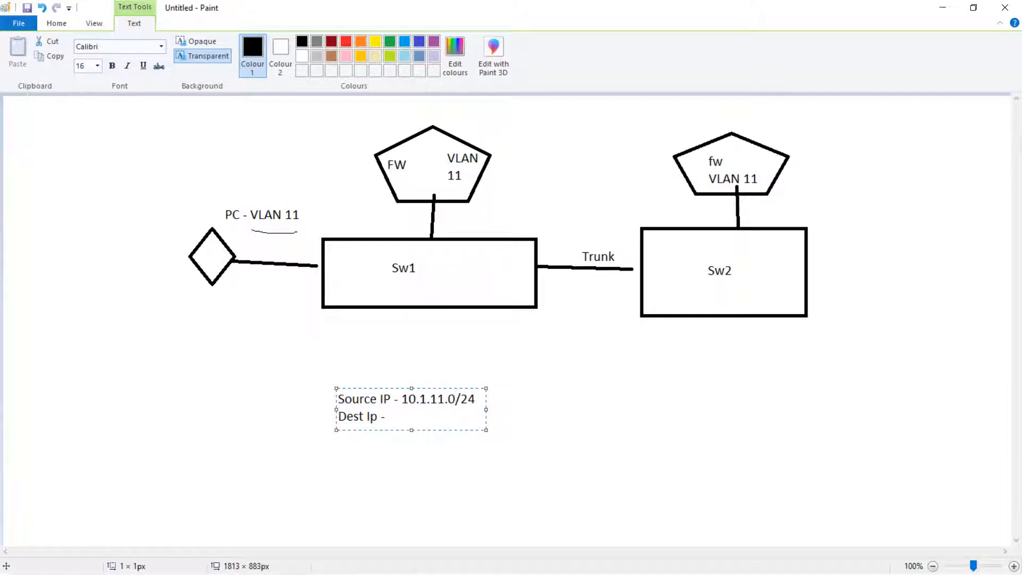
type("8.8.8.8/2")
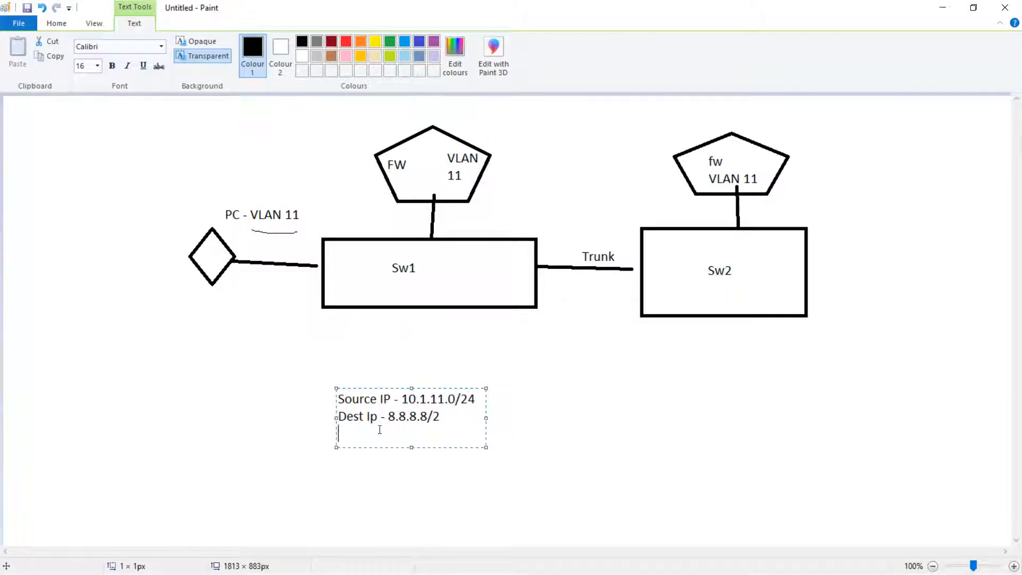
type("32")
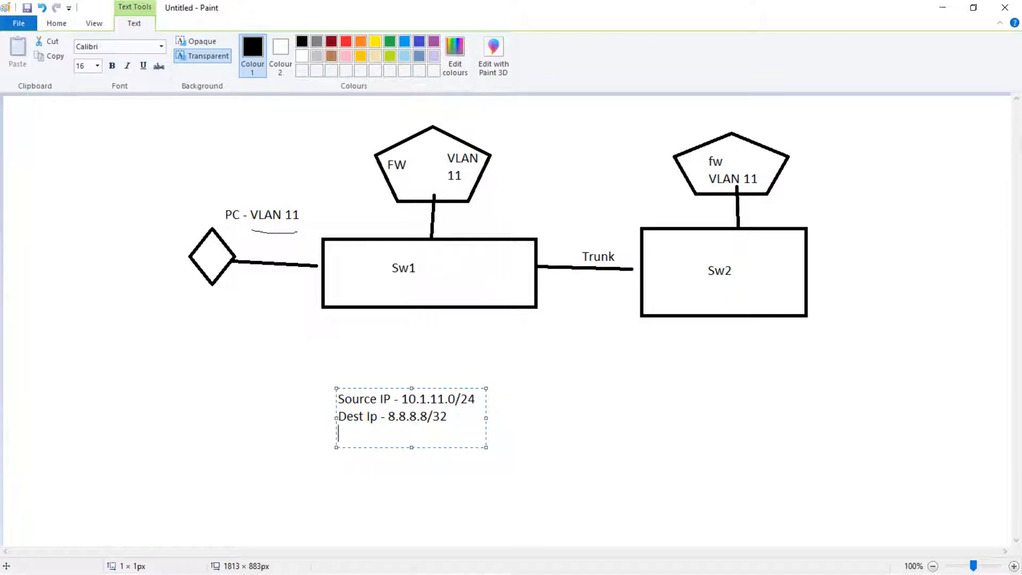
type("port -")
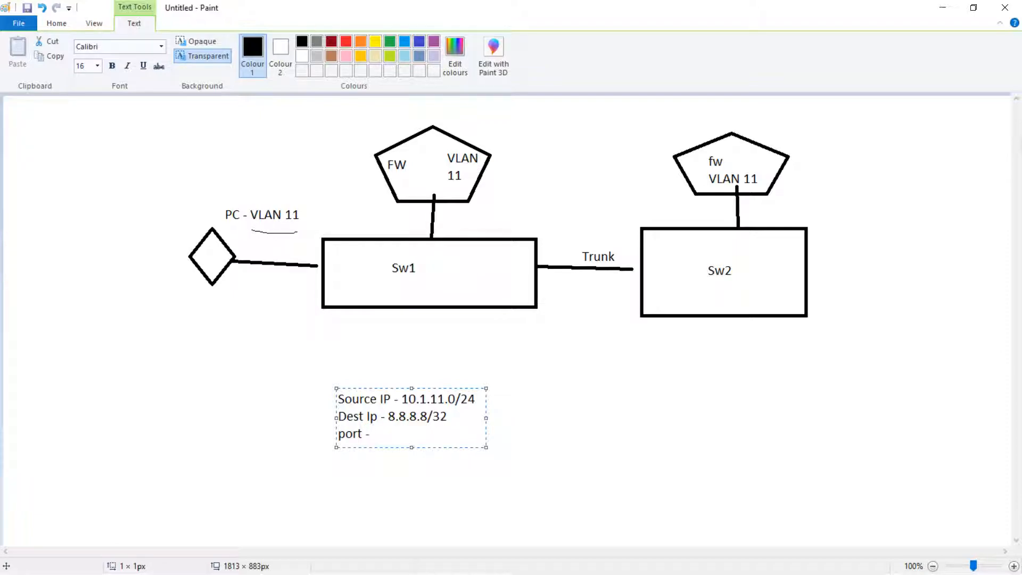
type("53")
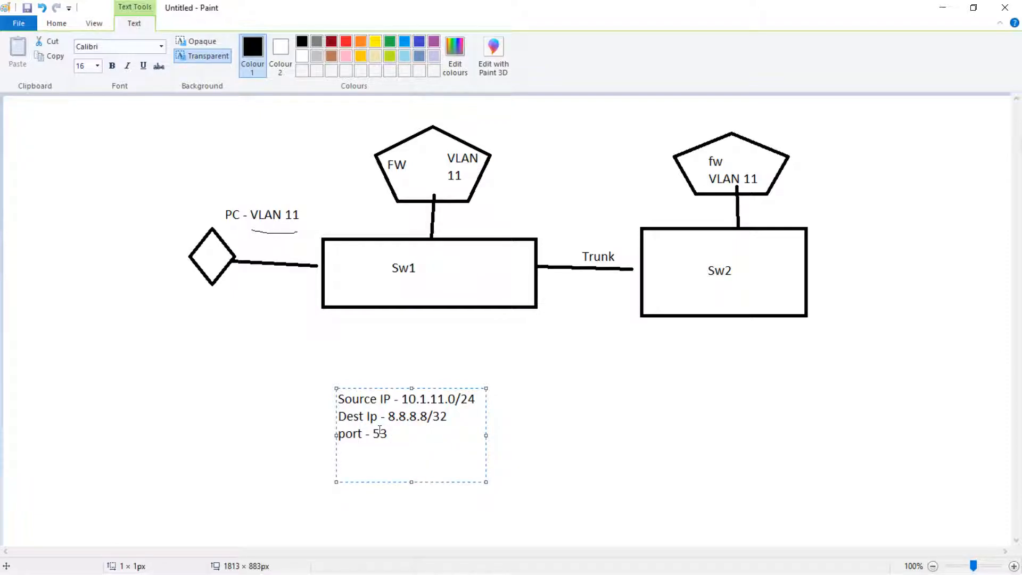
mouse_move(406, 463)
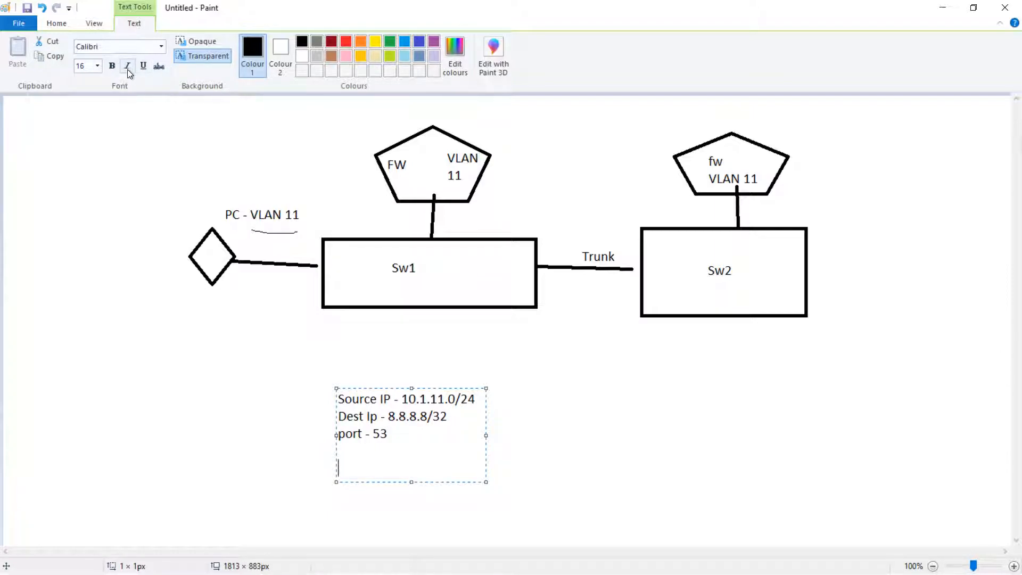
Commit the rule block and add the note '10 FW in the differnet part of the world' to its right
left_click(647, 407)
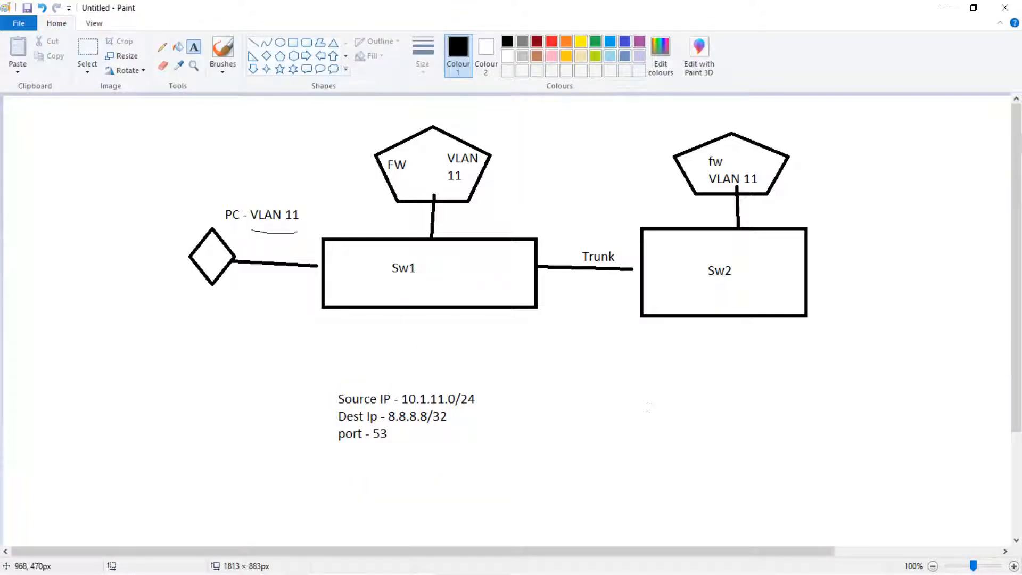
type("10")
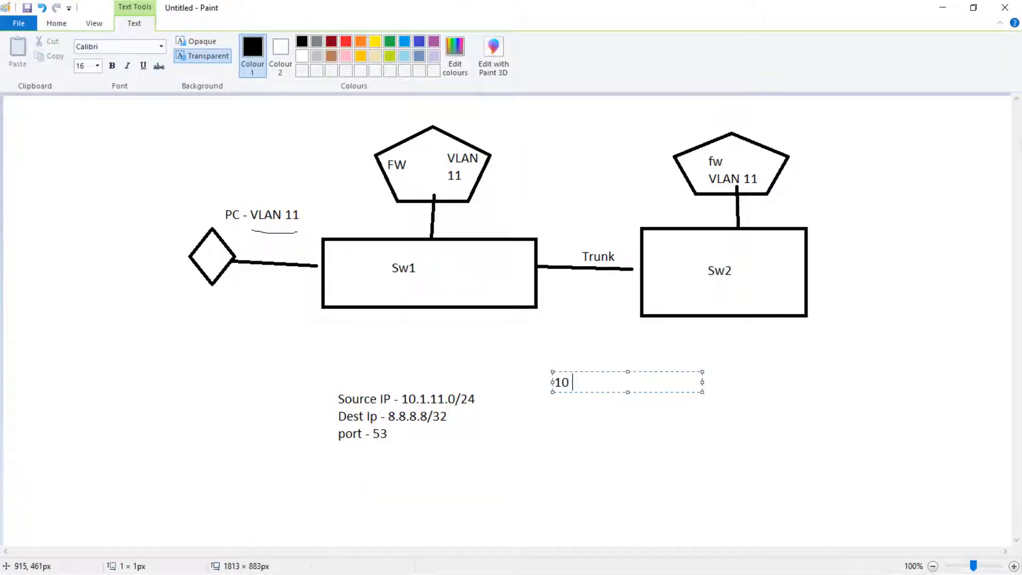
type("FW in the")
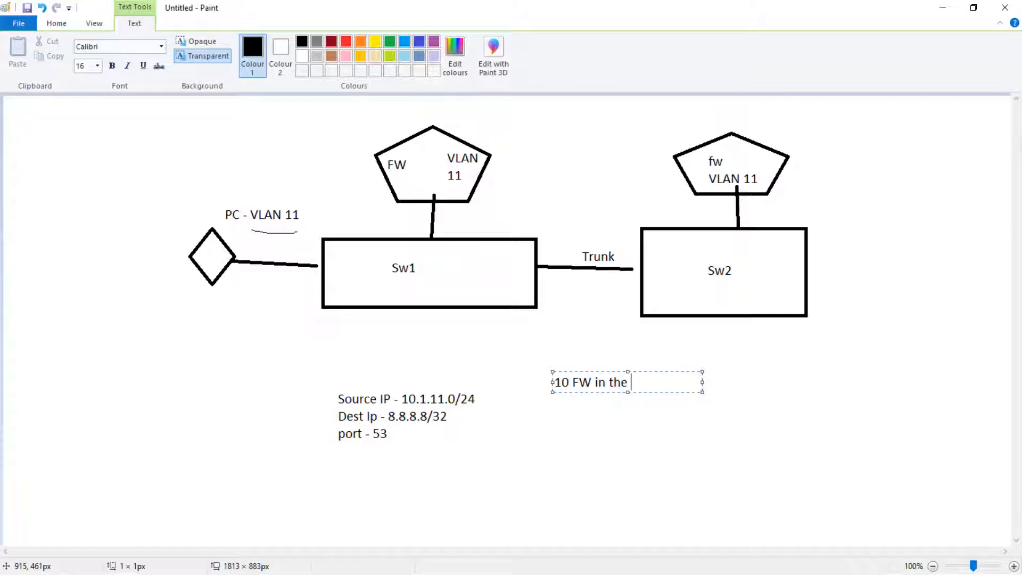
key("BackSpace")
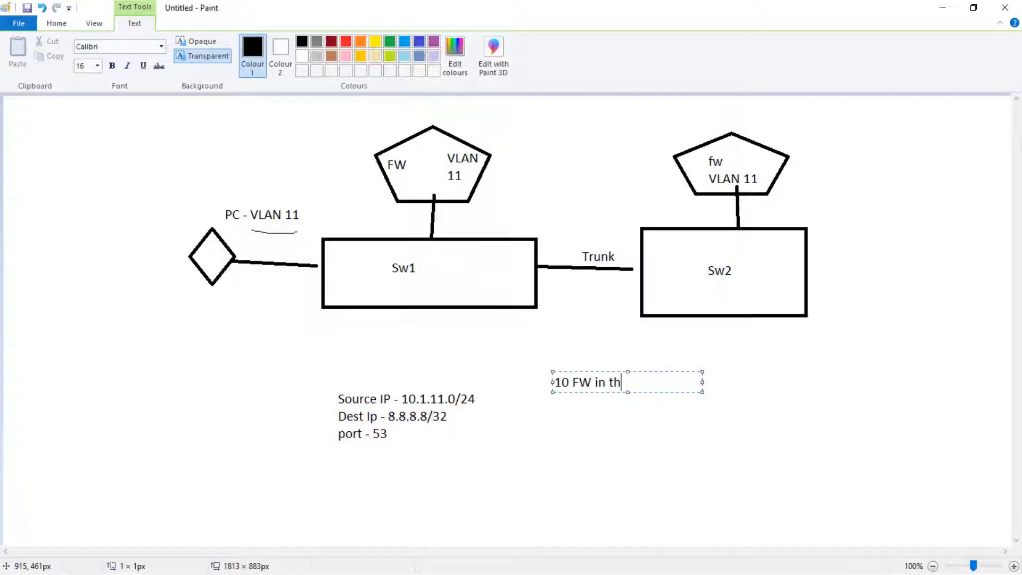
type("e differnet")
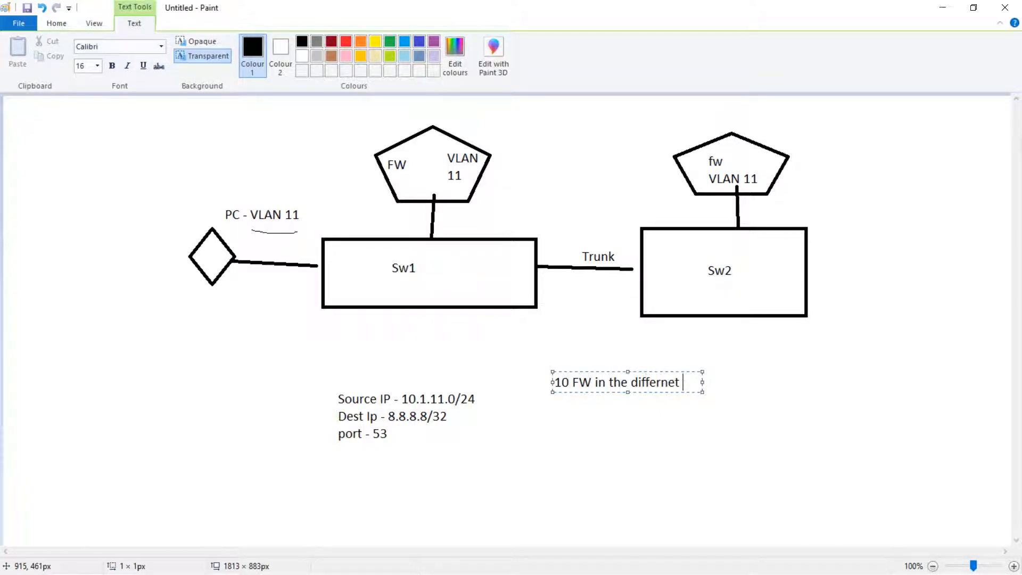
type("part of hte wo")
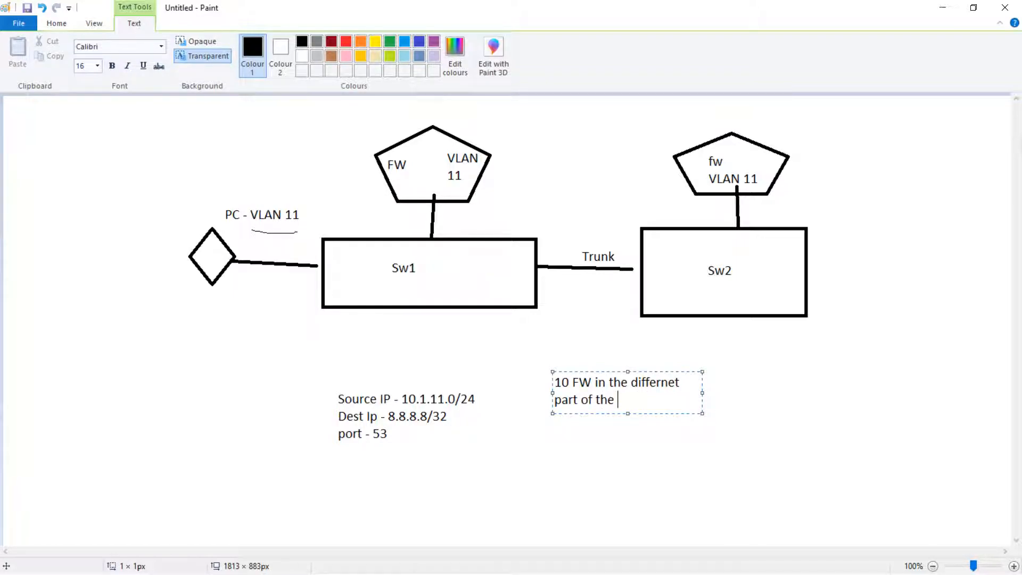
type("world")
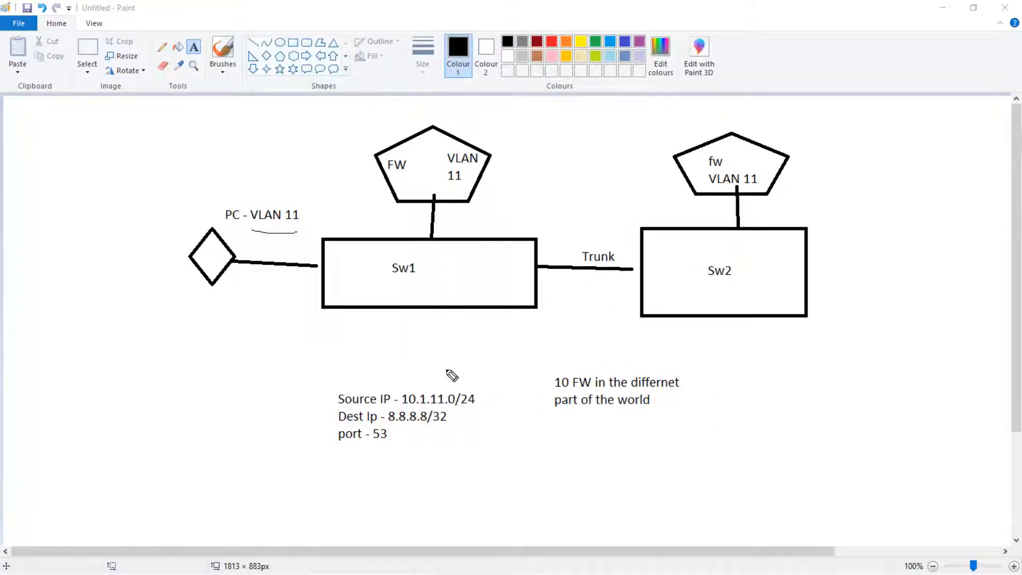
Mark the rule block with a pink check, bracket and loop, and write 10 x 5 and 5 min
left_click_drag(434, 388, 459, 371)
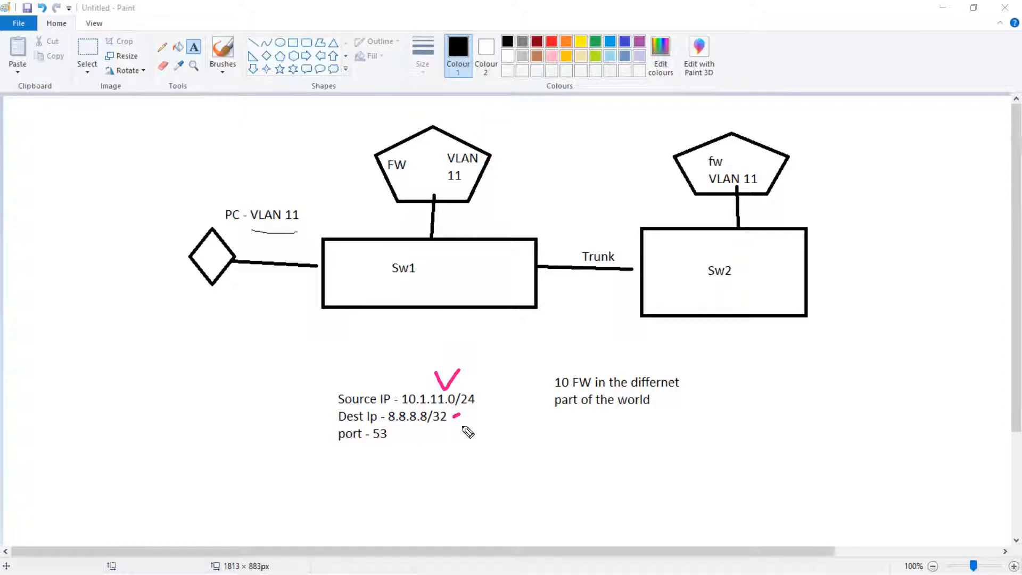
mouse_move(573, 375)
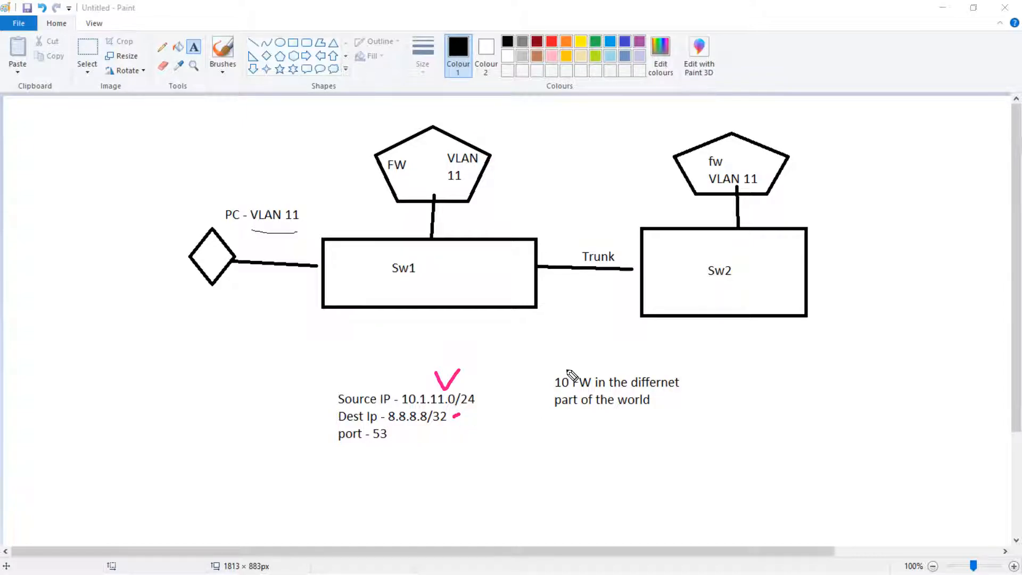
left_click_drag(476, 375, 479, 437)
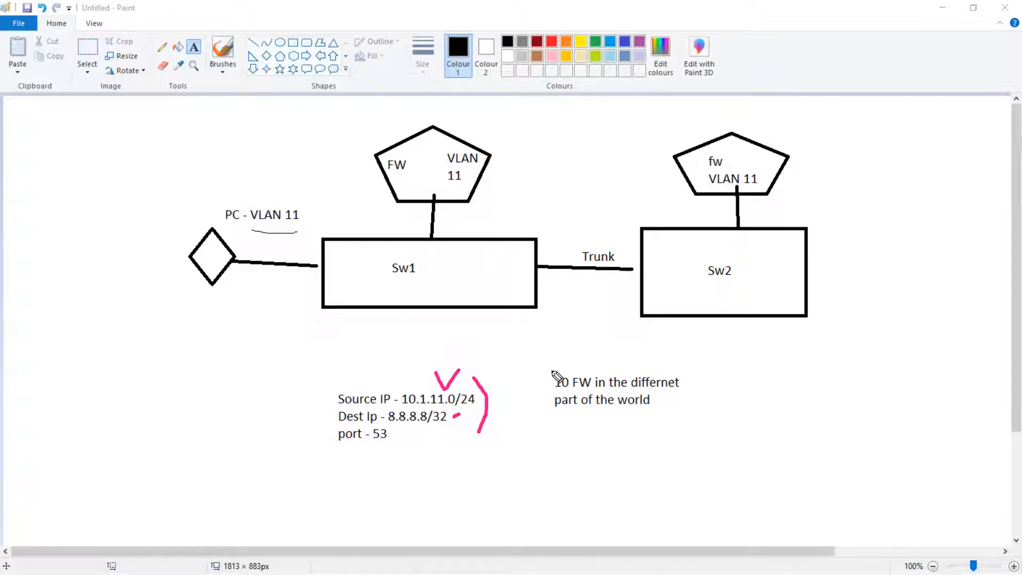
left_click_drag(543, 375, 561, 397)
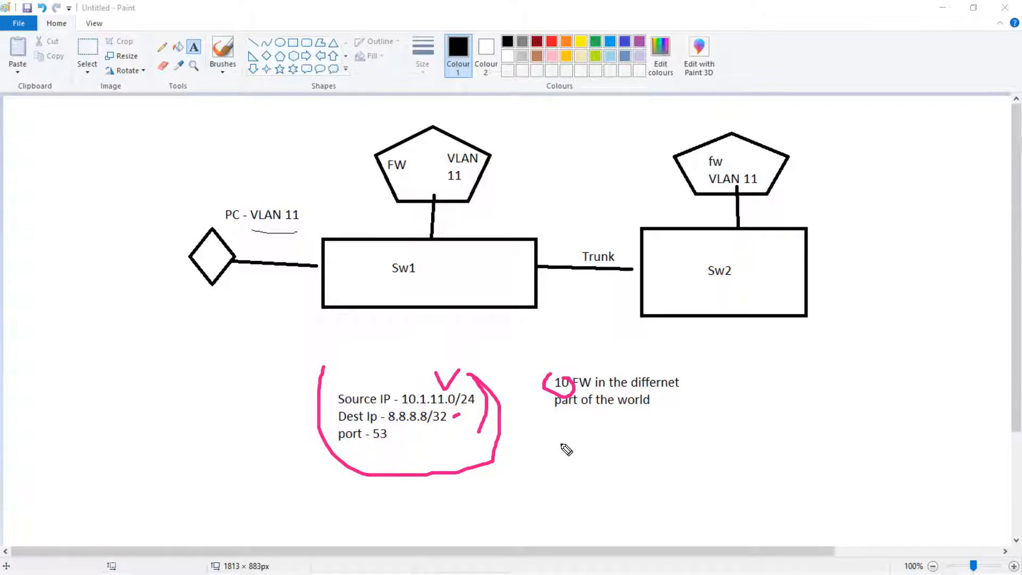
left_click_drag(589, 466, 599, 440)
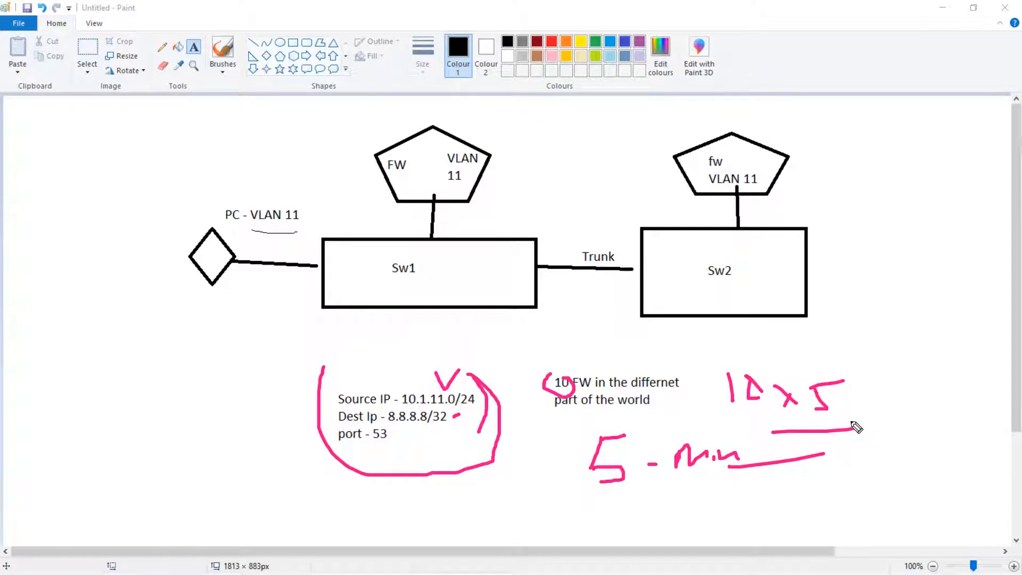
Write a pink 50 above 10 x 5 and link the rule block to the circled 10
left_click_drag(857, 323, 876, 361)
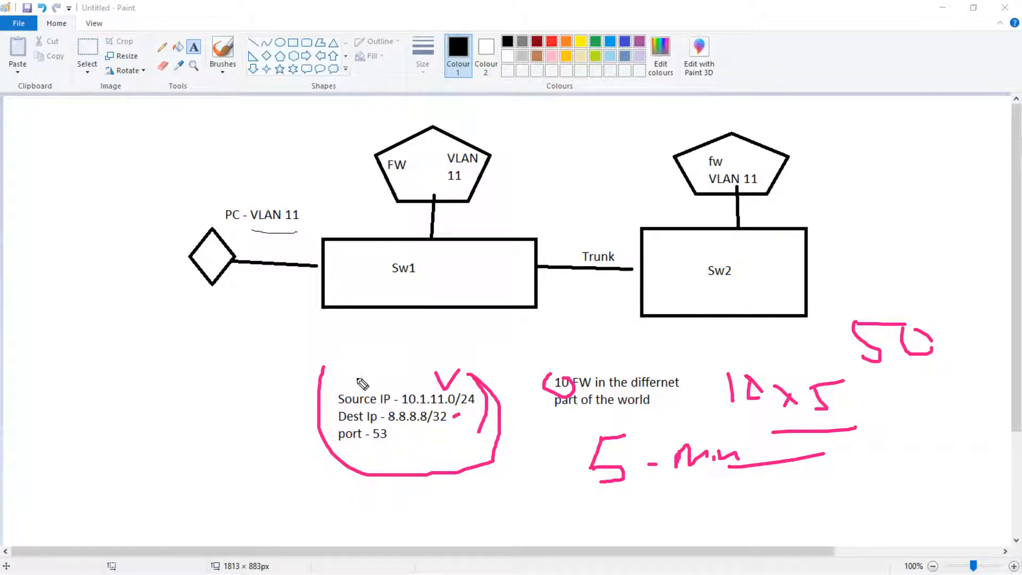
left_click_drag(332, 368, 479, 374)
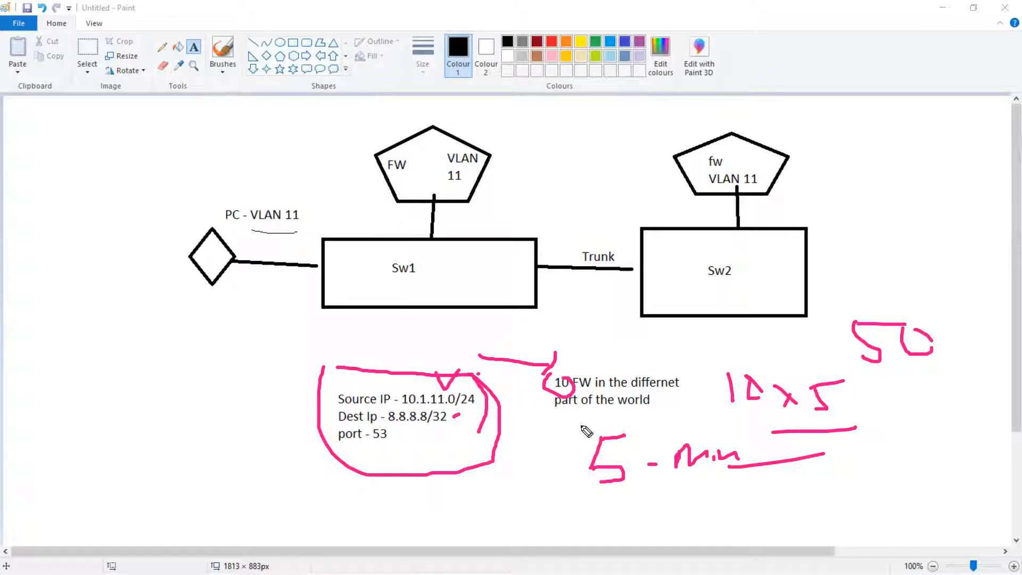
Circle the 5 before min and write an underlined 45 with a check above the 50
left_click_drag(587, 430, 605, 485)
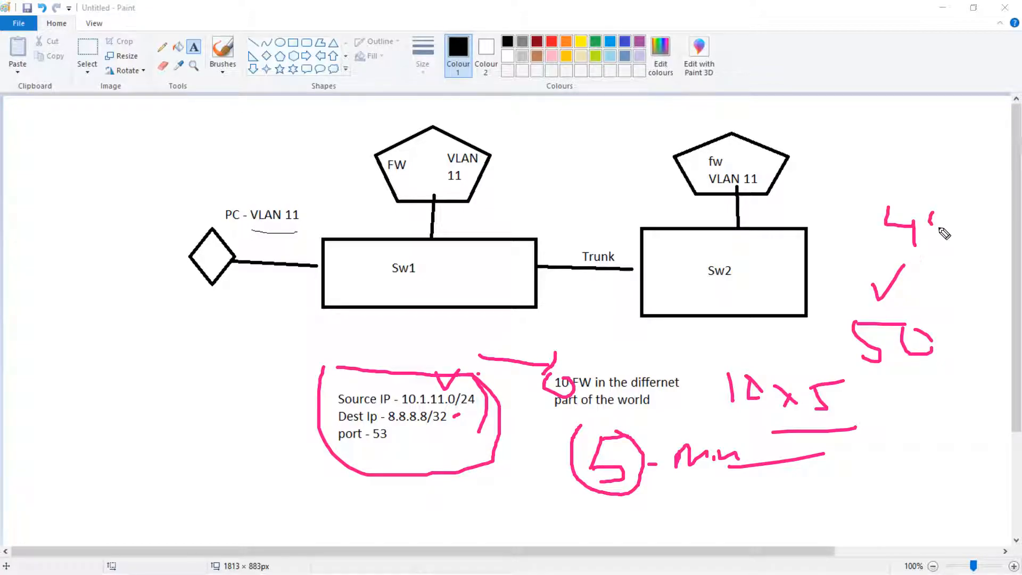
left_click_drag(919, 208, 957, 248)
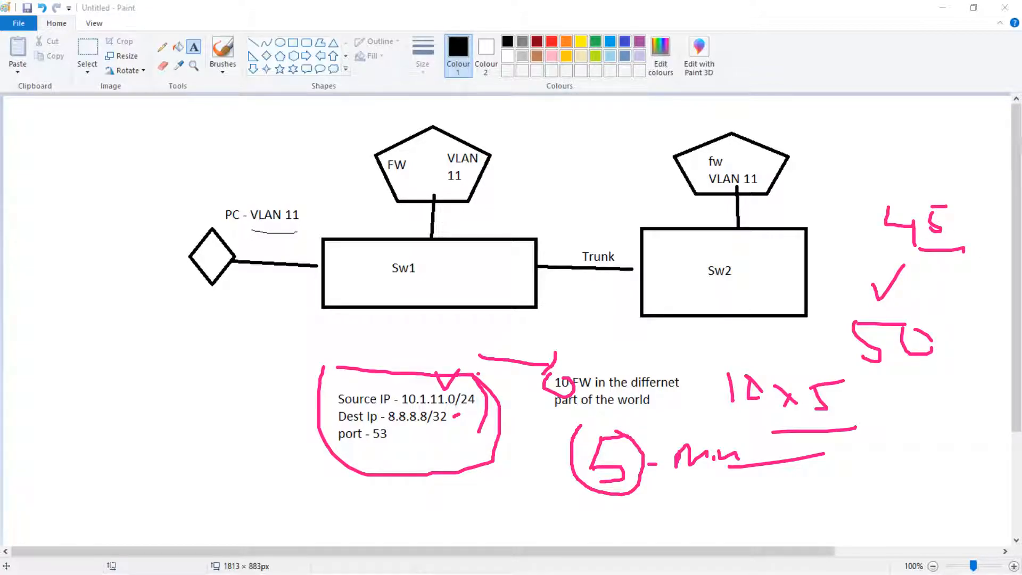